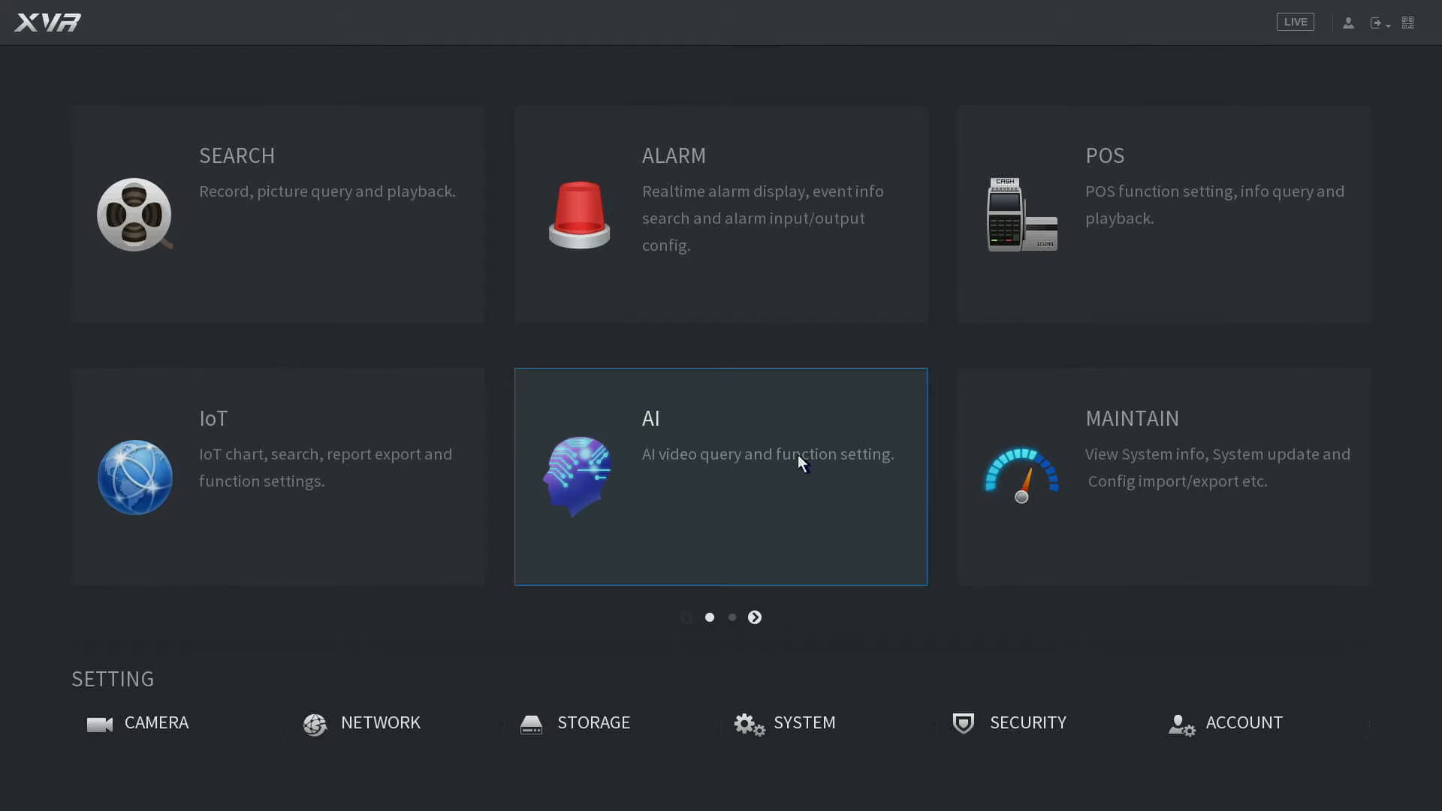
mouse_move(666, 343)
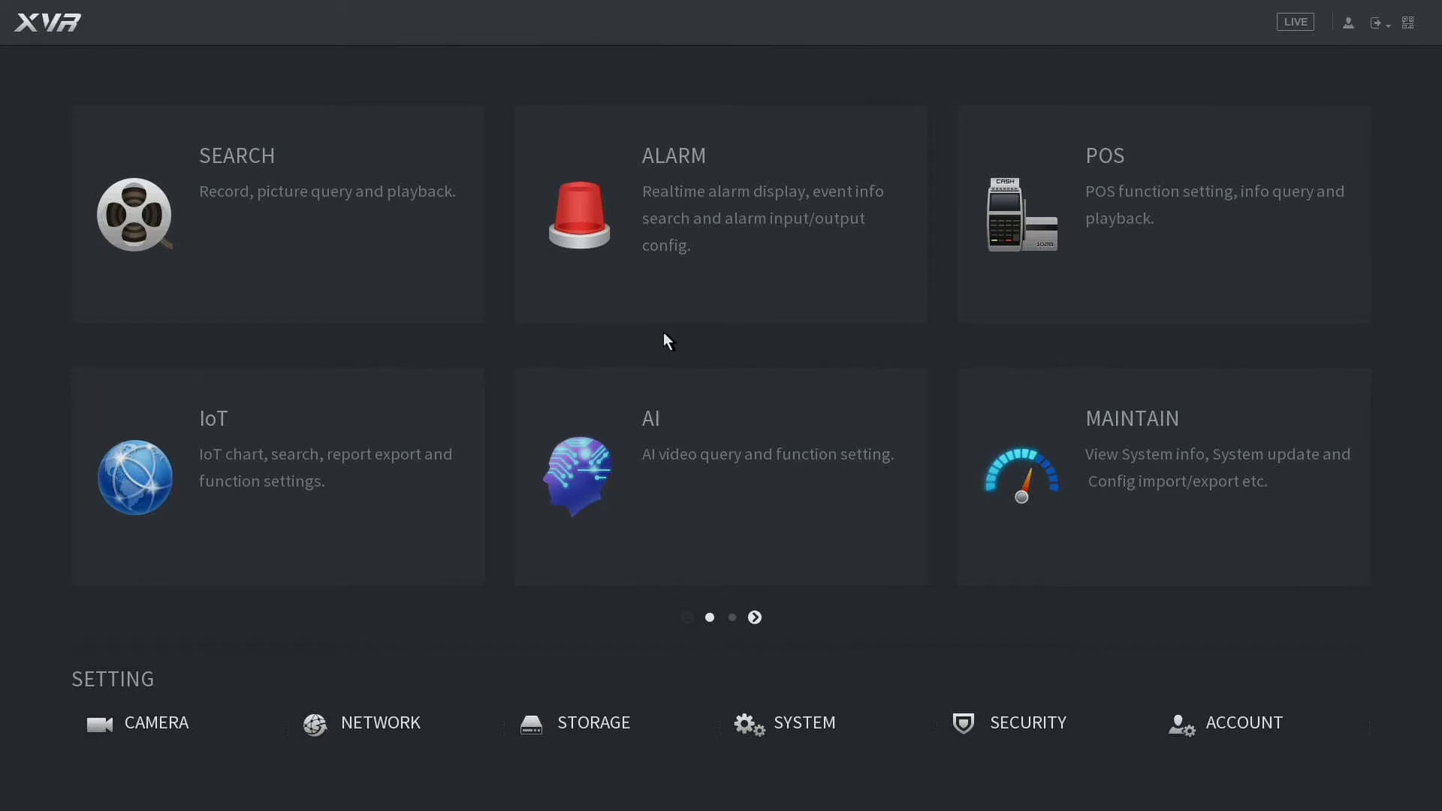
mouse_move(675, 341)
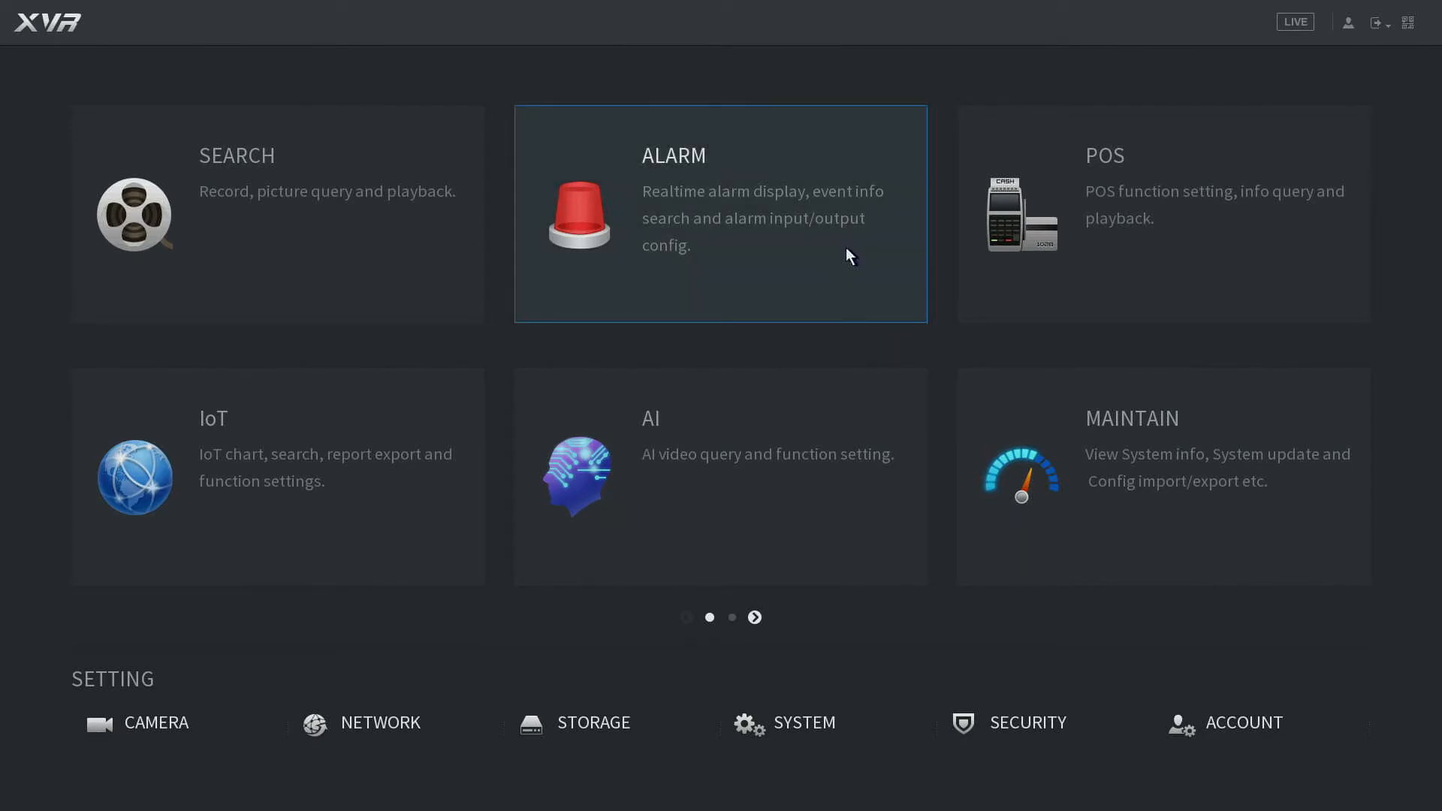
mouse_move(899, 247)
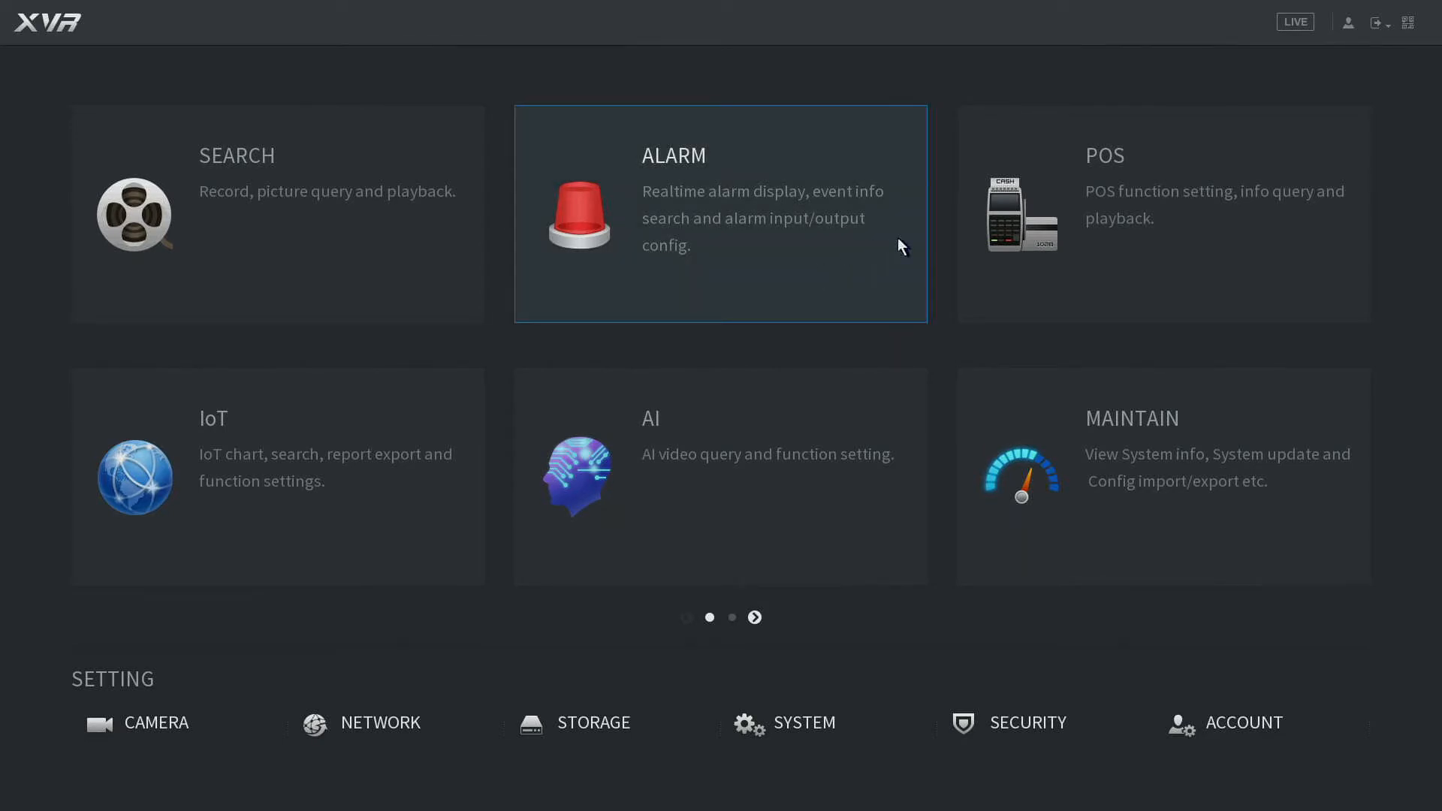
mouse_move(354, 56)
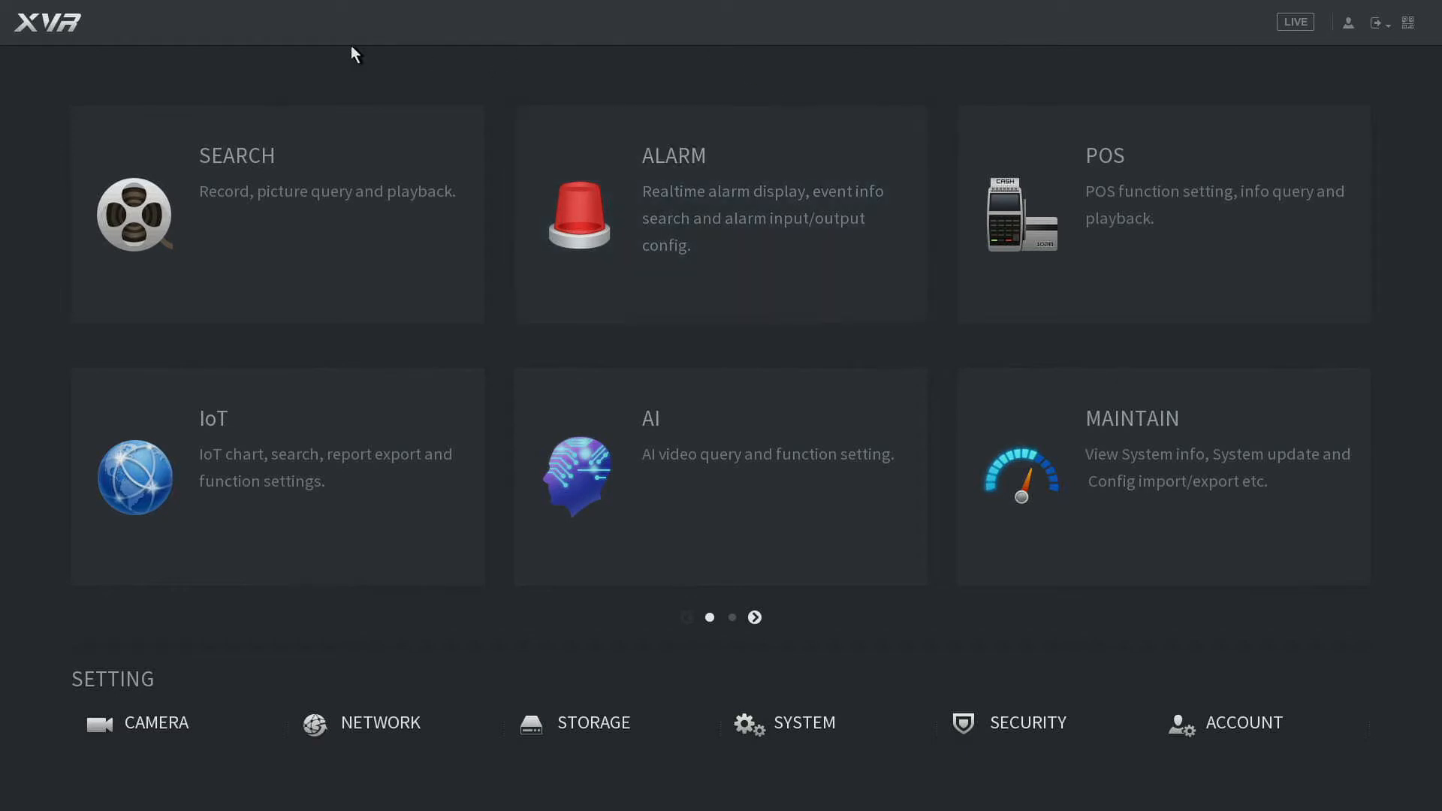
Enter the AI module, browse AI Search and Face Database, then land on channel 1's IVS rules.
left_click(578, 476)
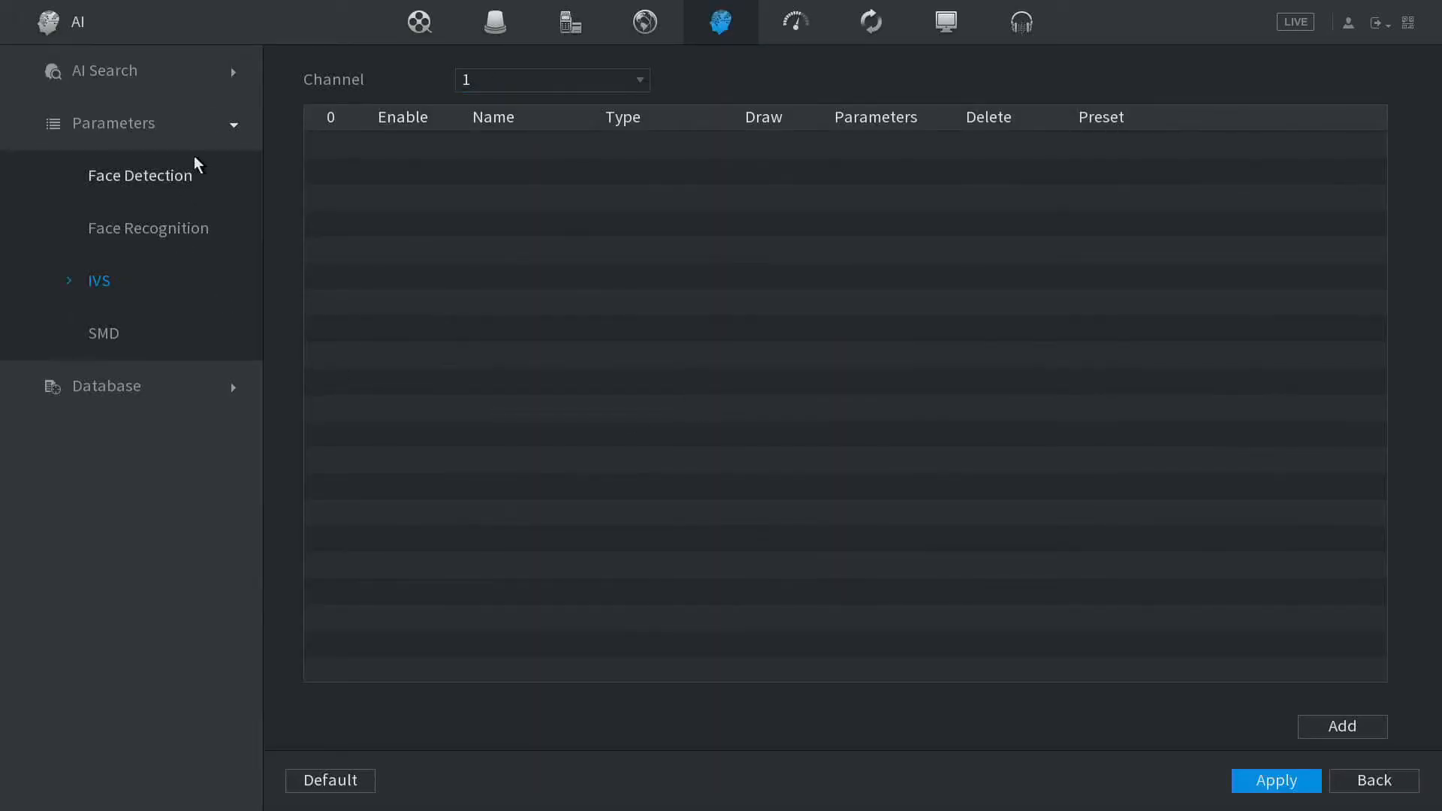
left_click(103, 71)
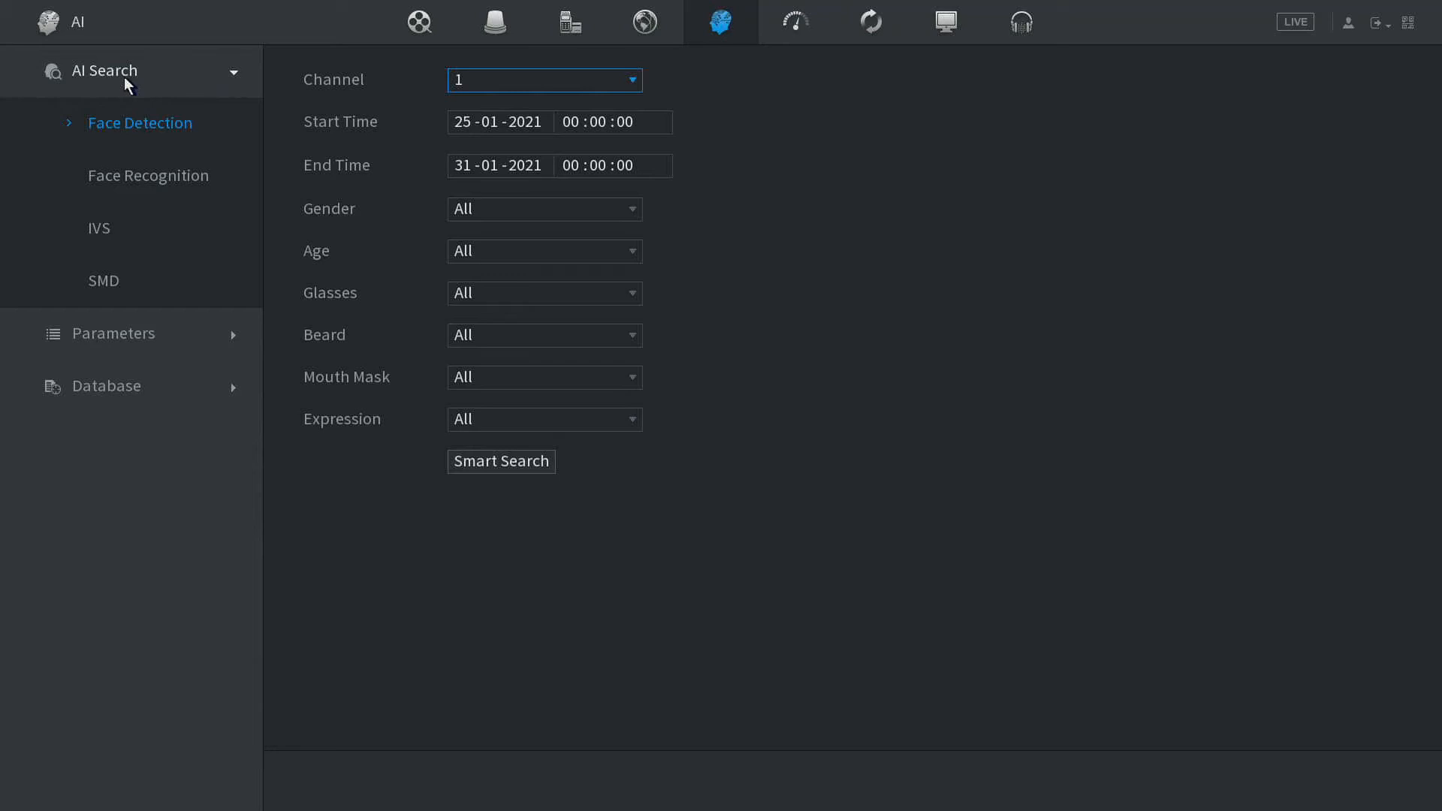
left_click(110, 386)
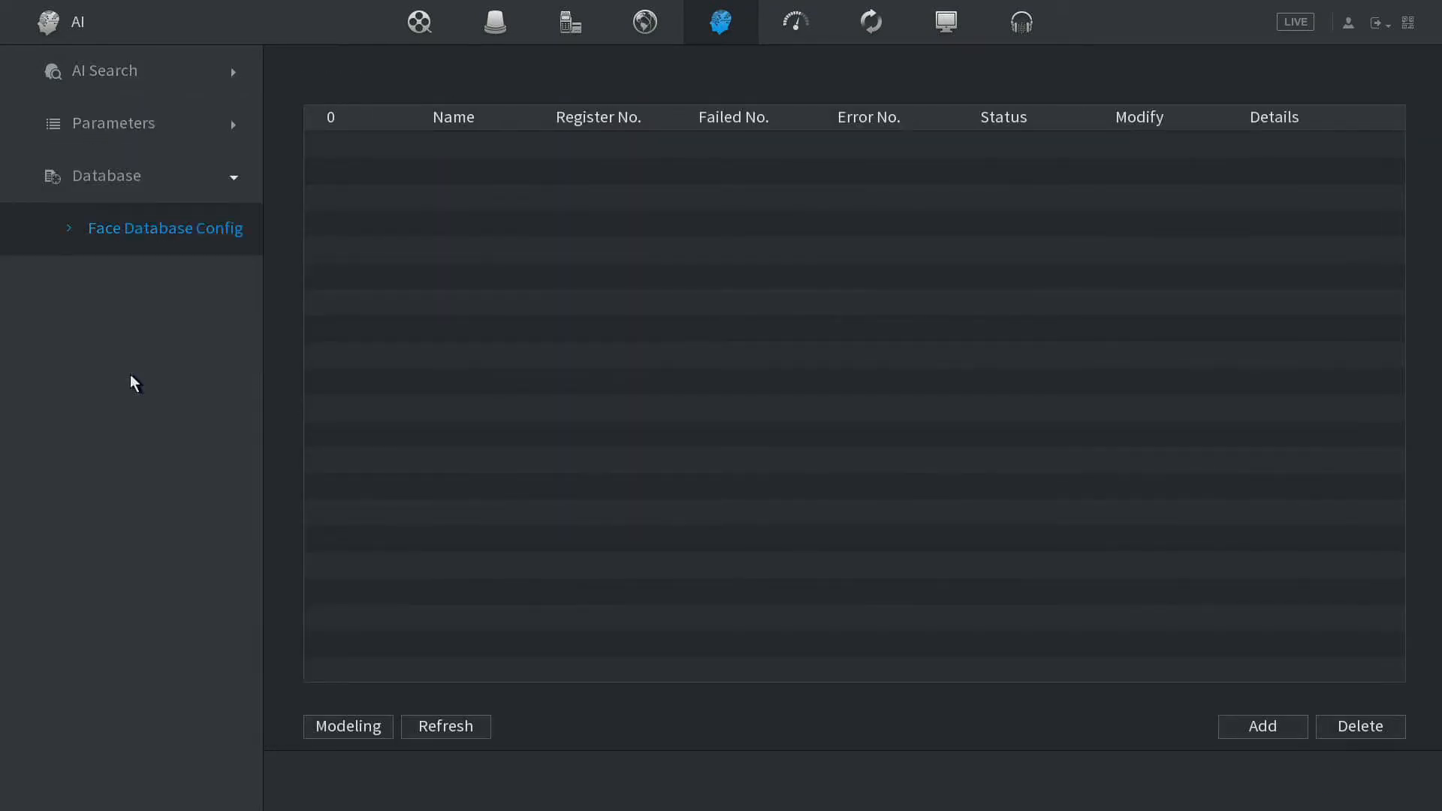
mouse_move(115, 124)
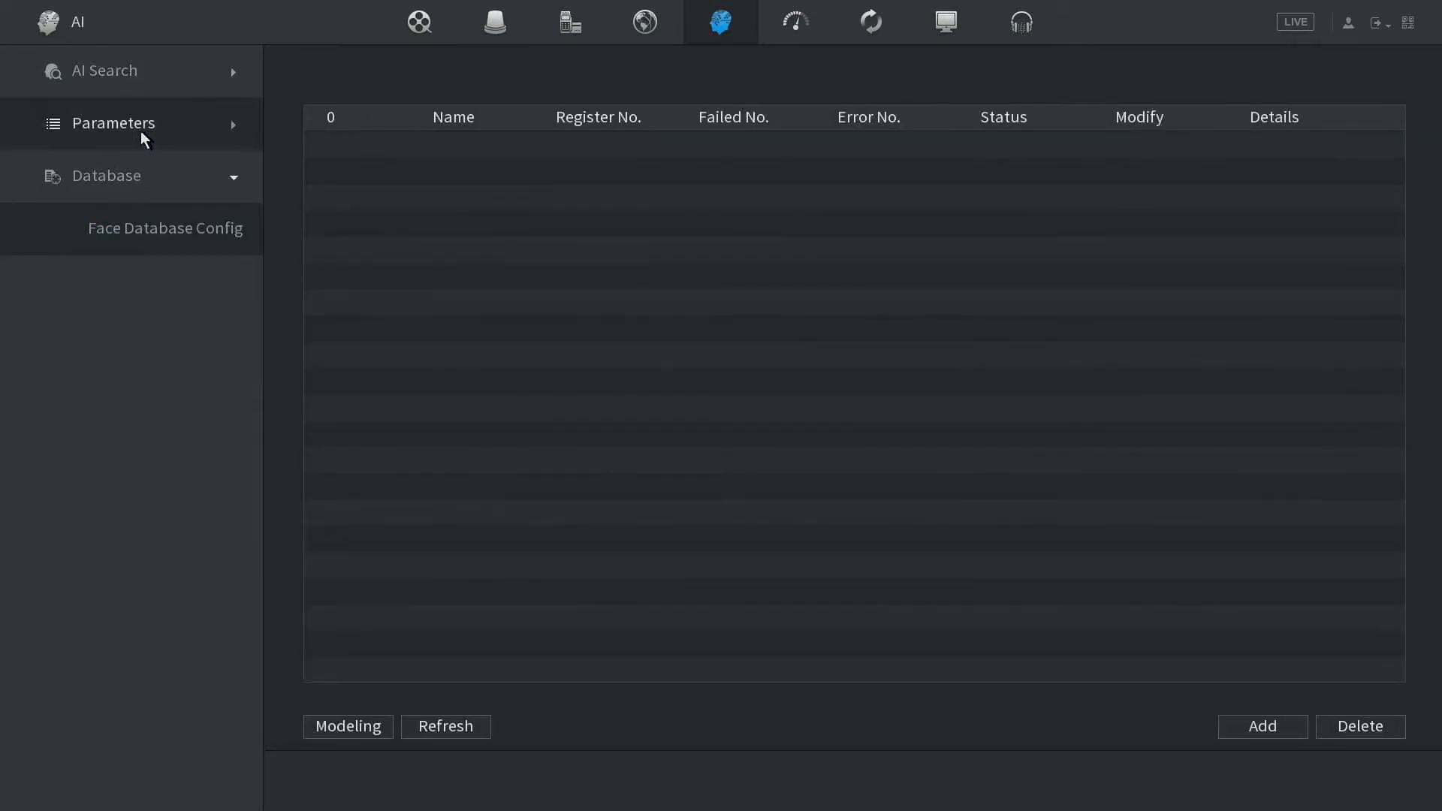
left_click(116, 123)
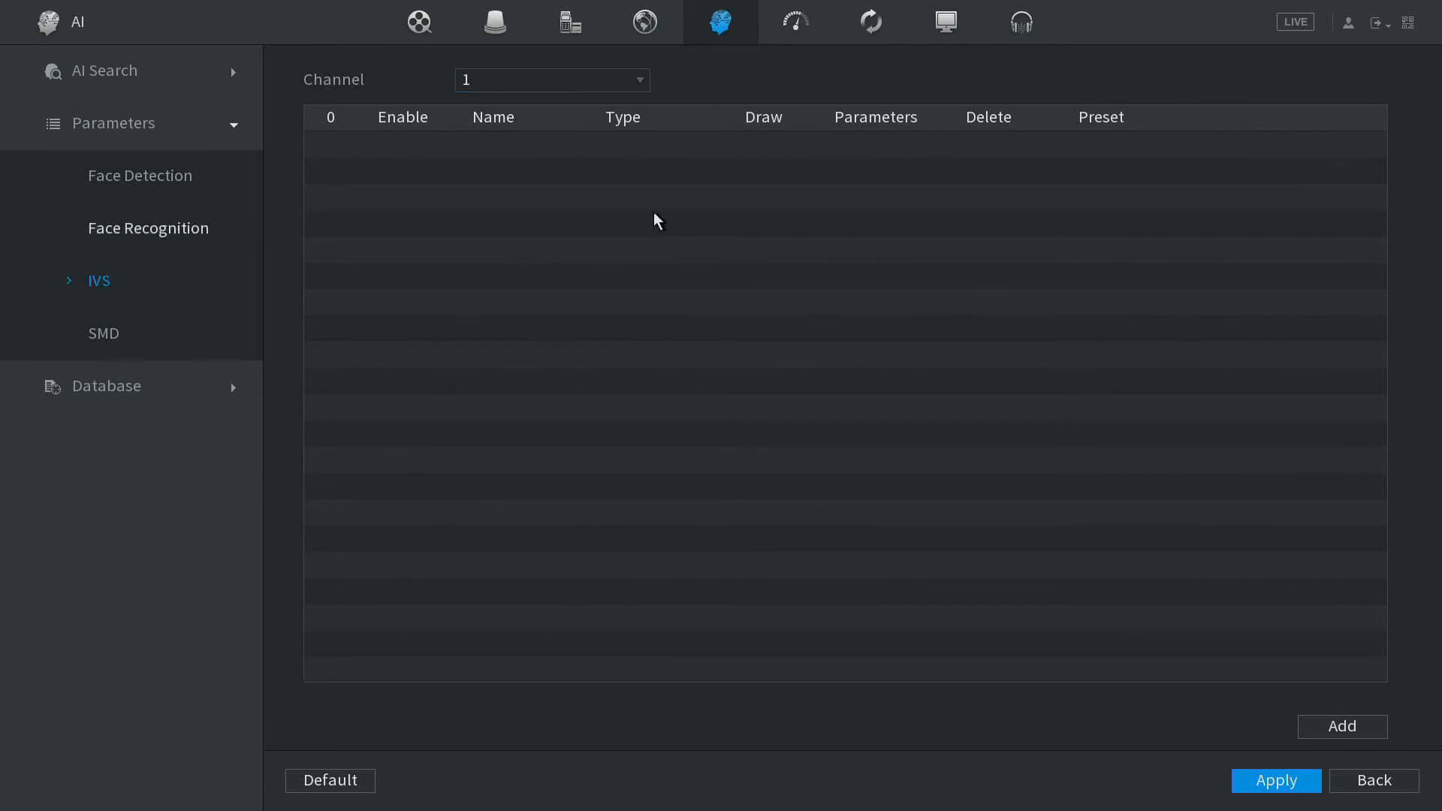
mouse_move(571, 170)
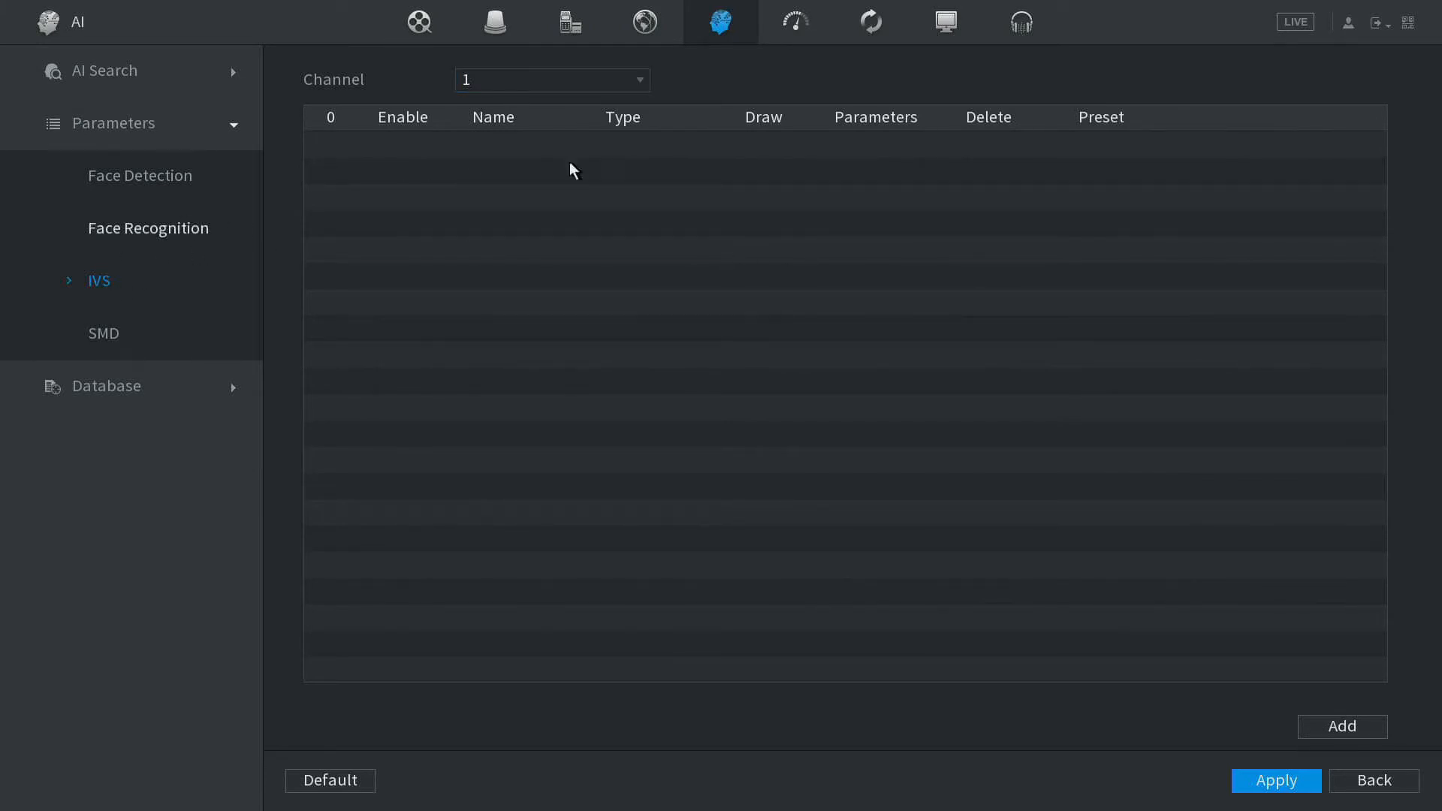
mouse_move(1341, 727)
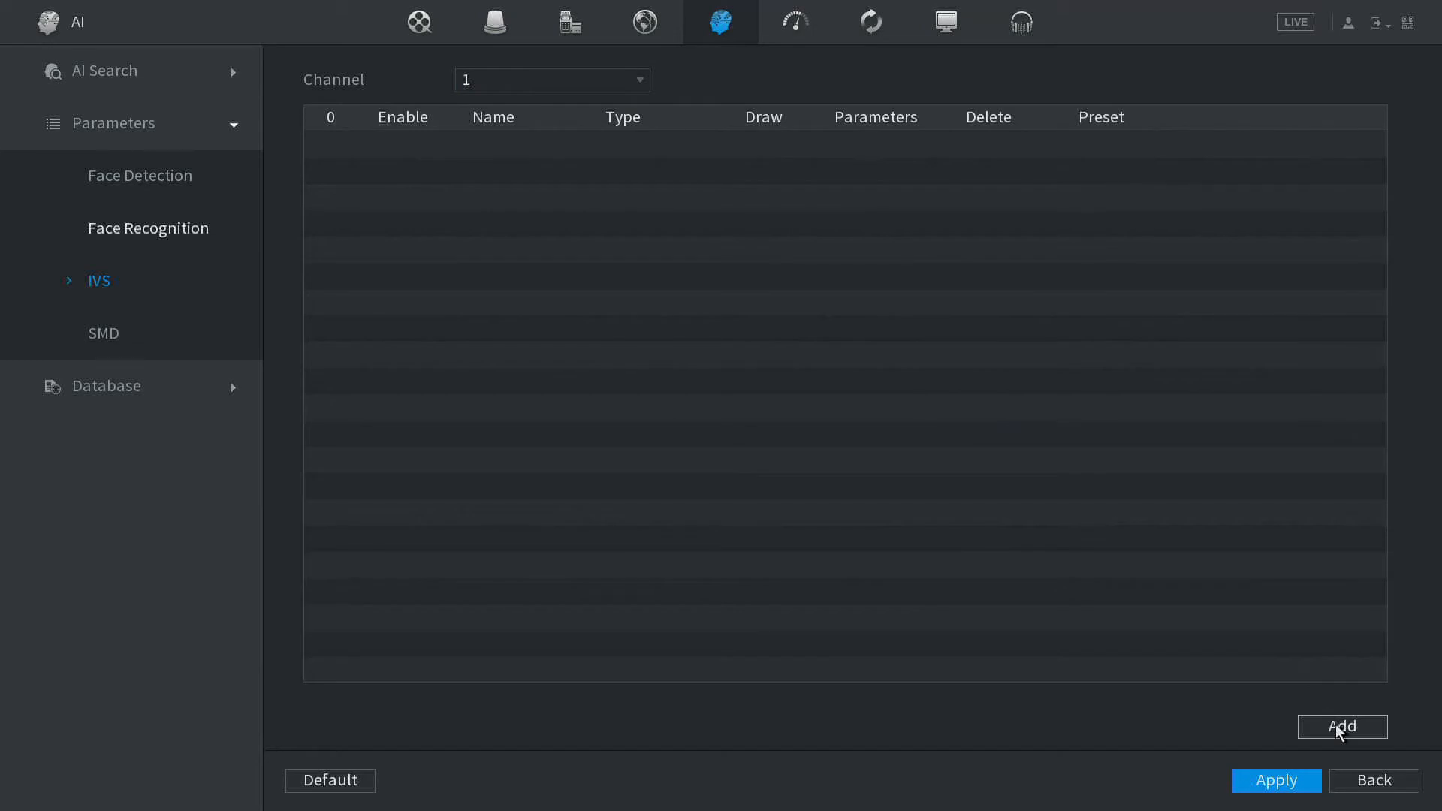
Add a new IVS rule Rule1 on channel 1 and keep its type as Tripwire.
left_click(1342, 727)
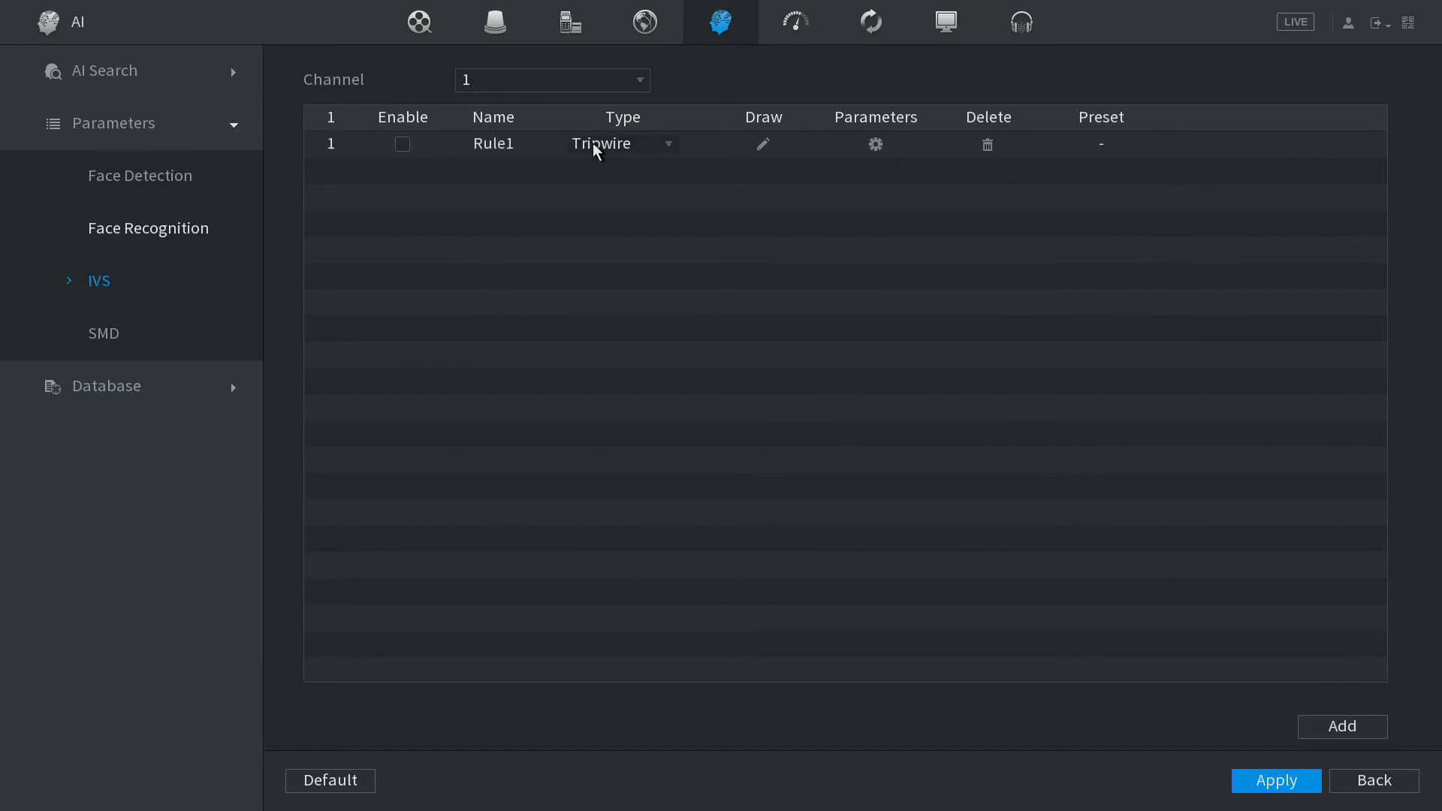
left_click(667, 144)
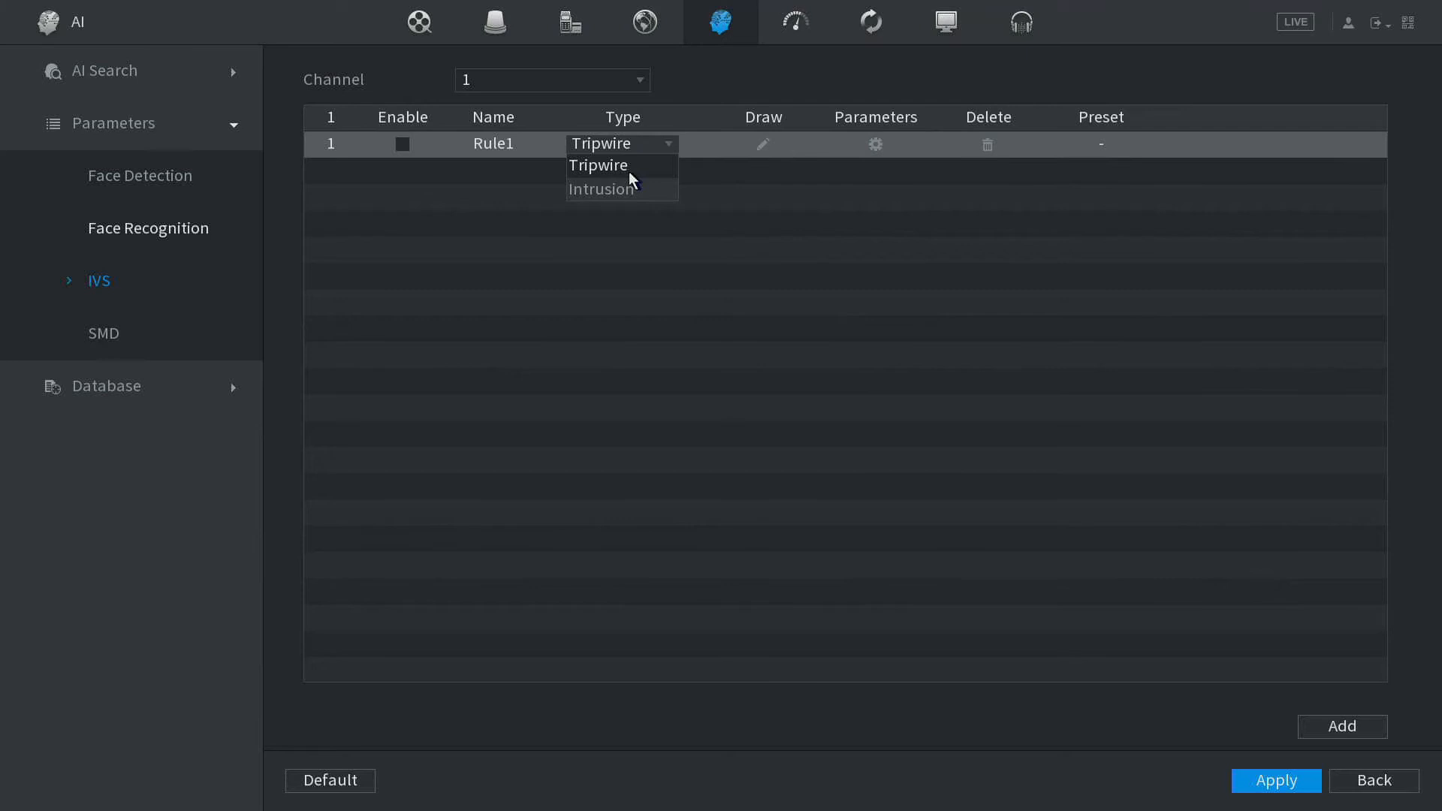
left_click(598, 165)
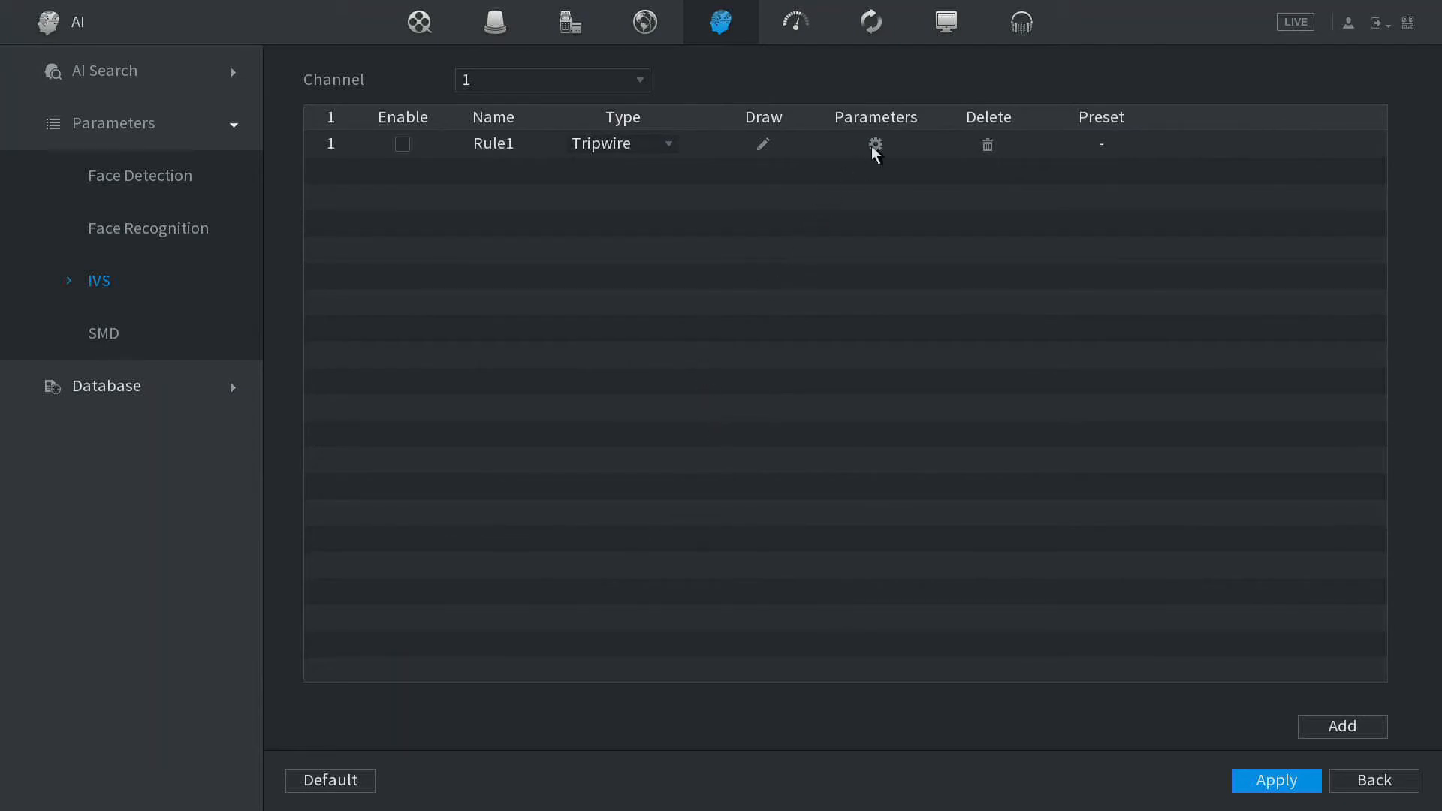
Tick Picture Storage in Rule1's trigger actions and confirm with OK.
left_click(874, 146)
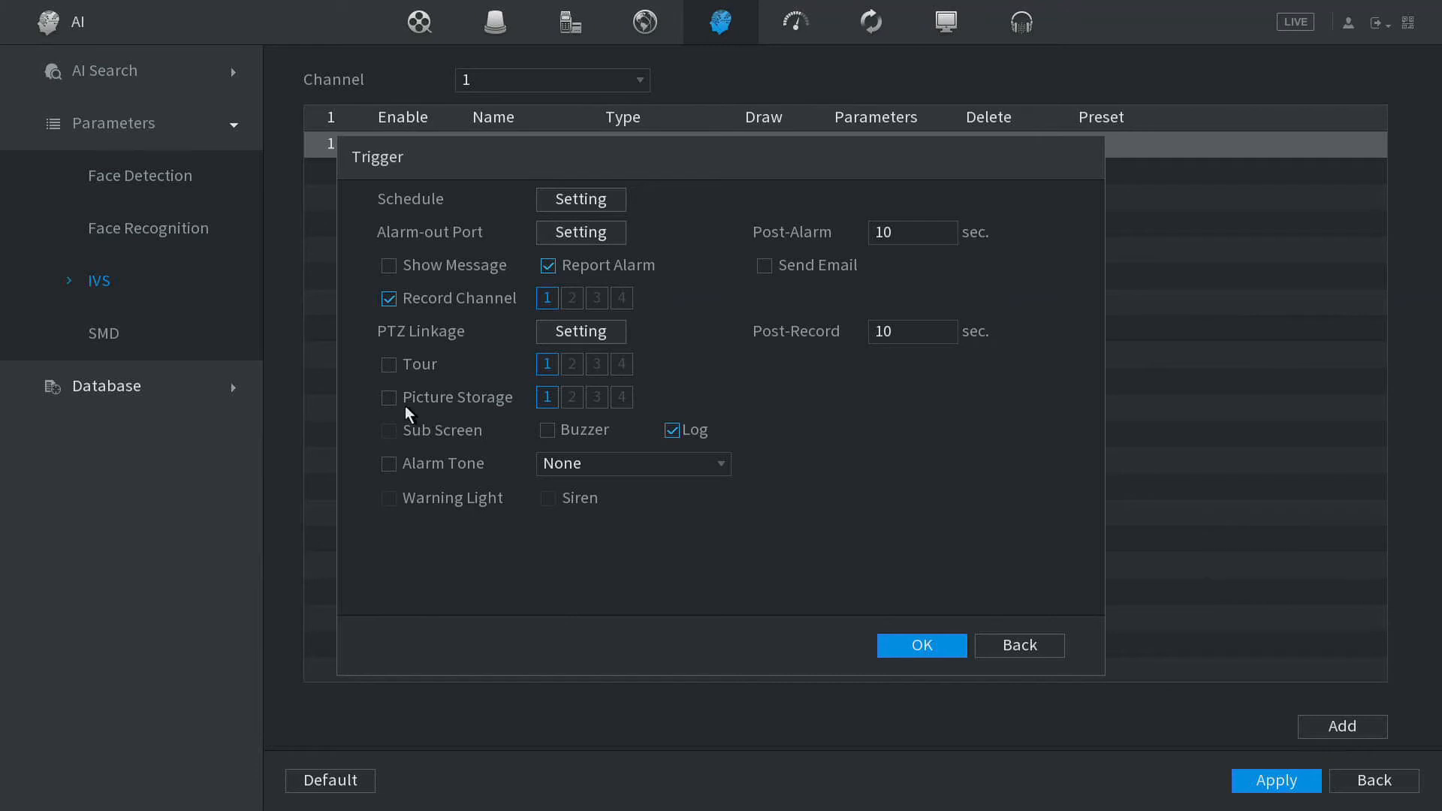
left_click(388, 397)
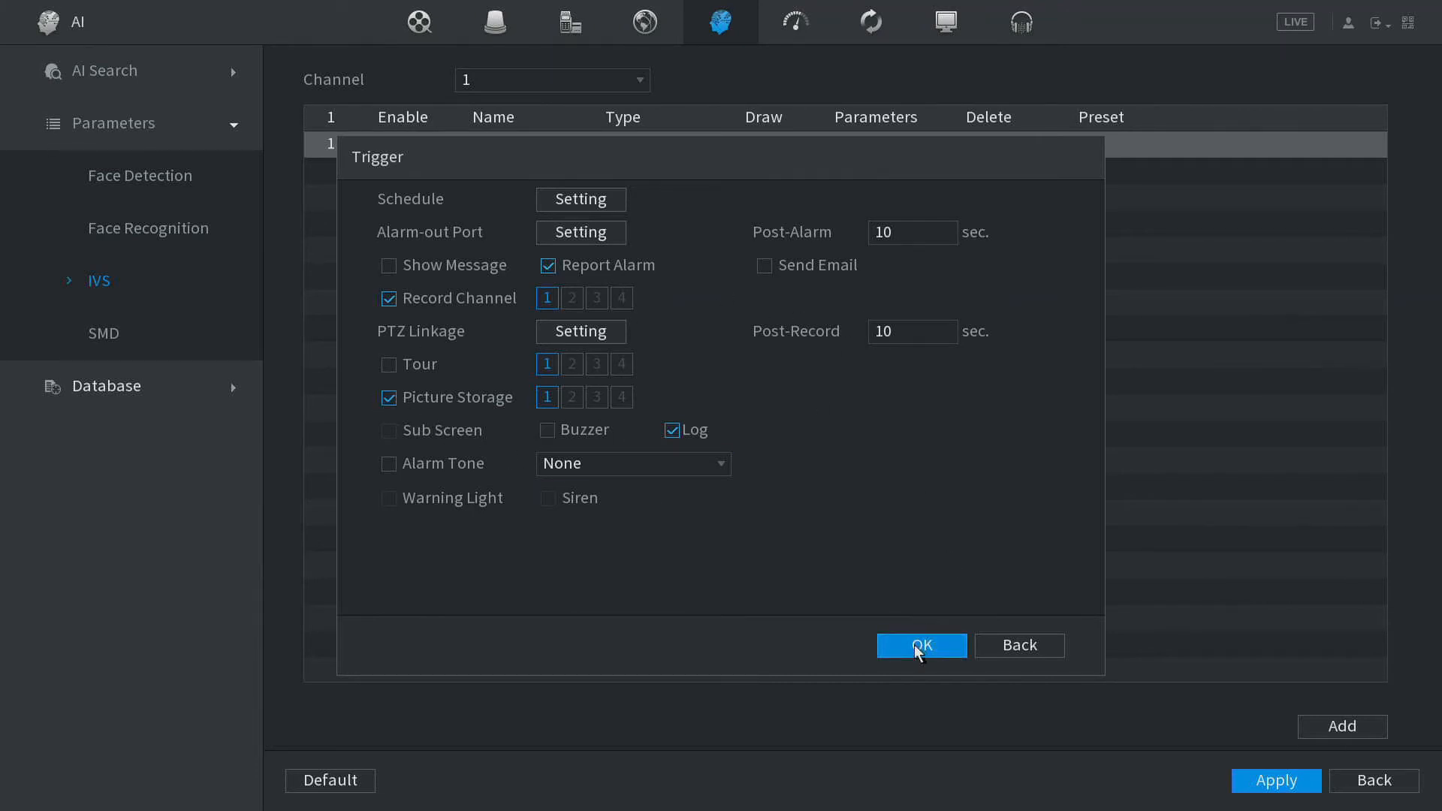
left_click(921, 645)
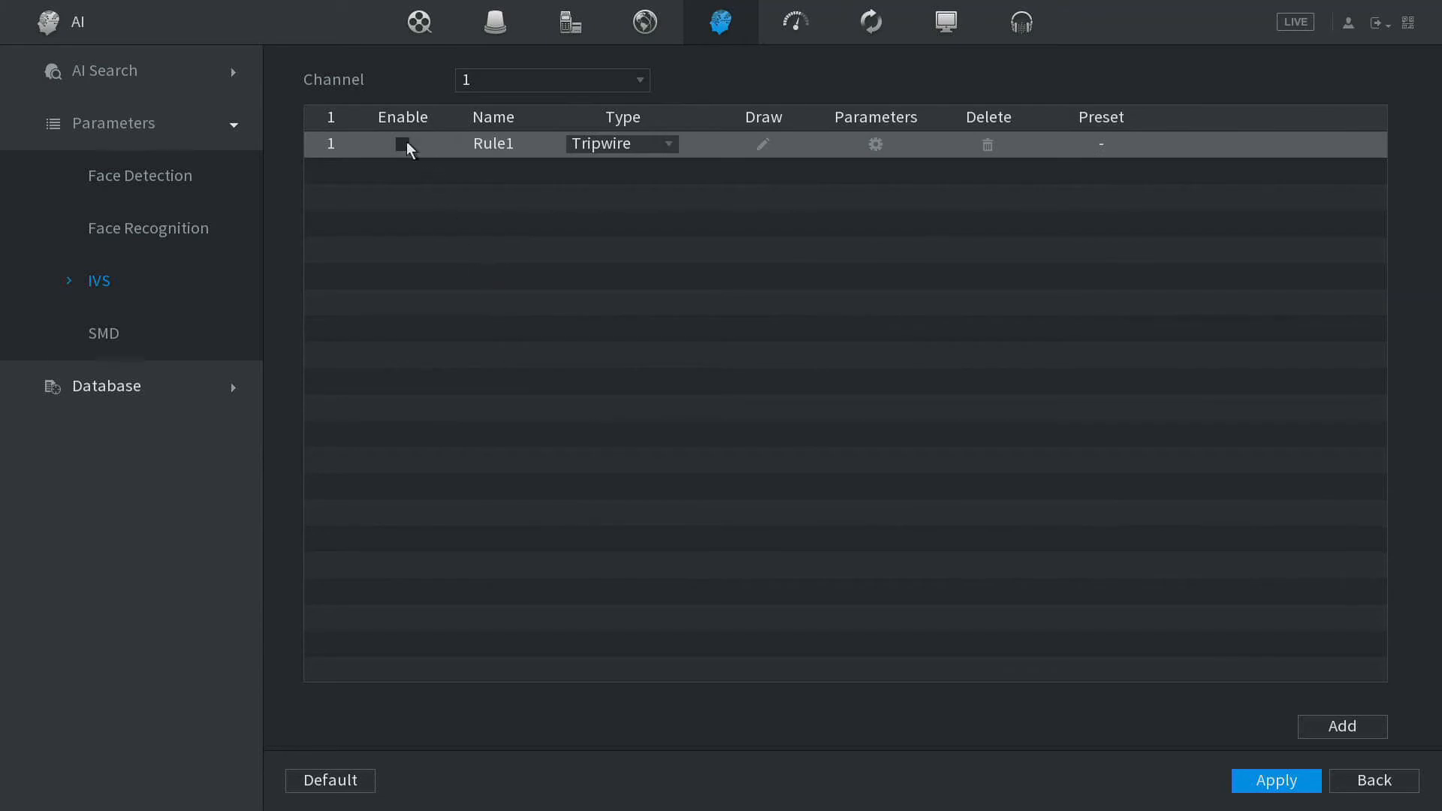
Tick Enable for the Rule1 tripwire so it takes effect.
left_click(402, 144)
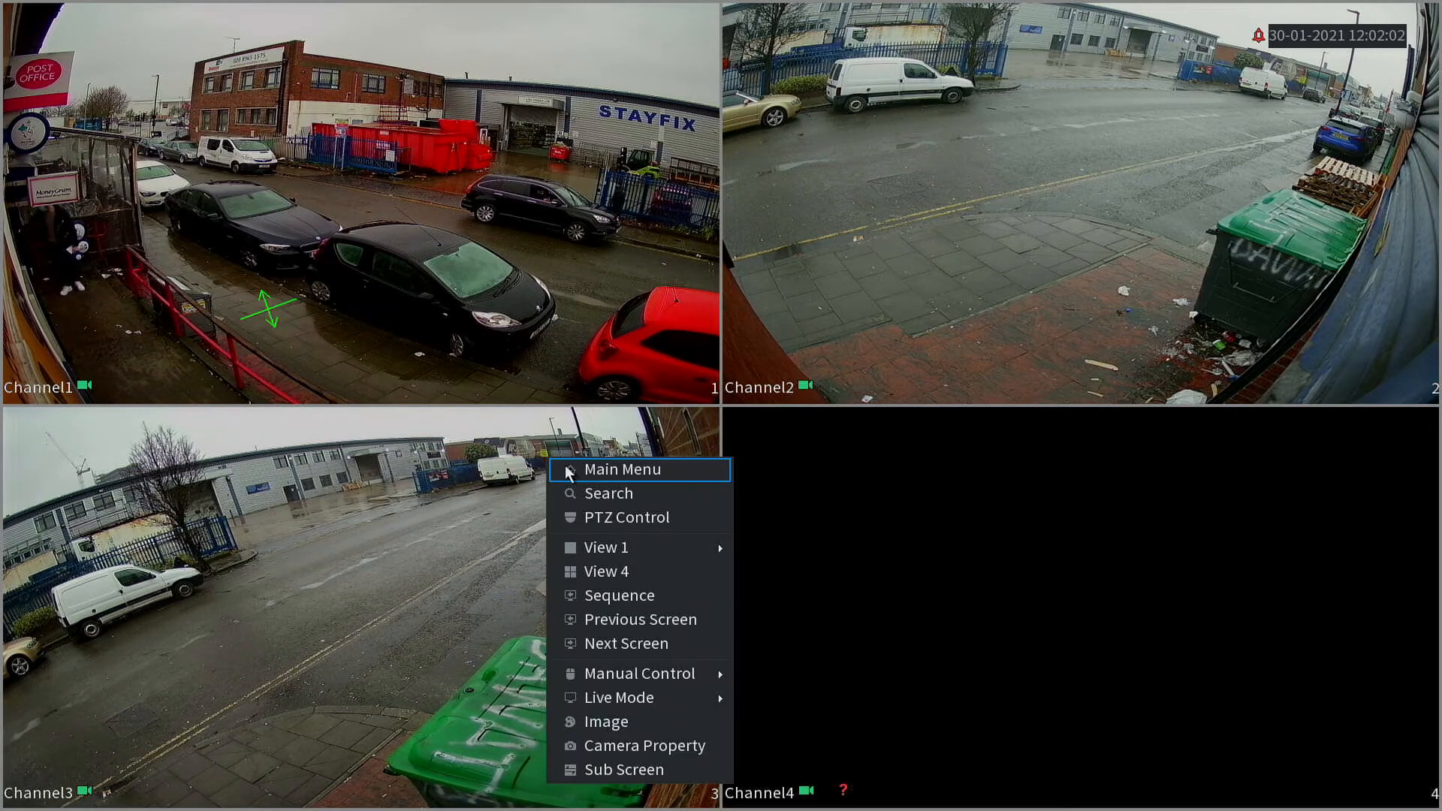
From live view, reach AI Search's IVS page and tick Human as the effective target.
left_click(623, 469)
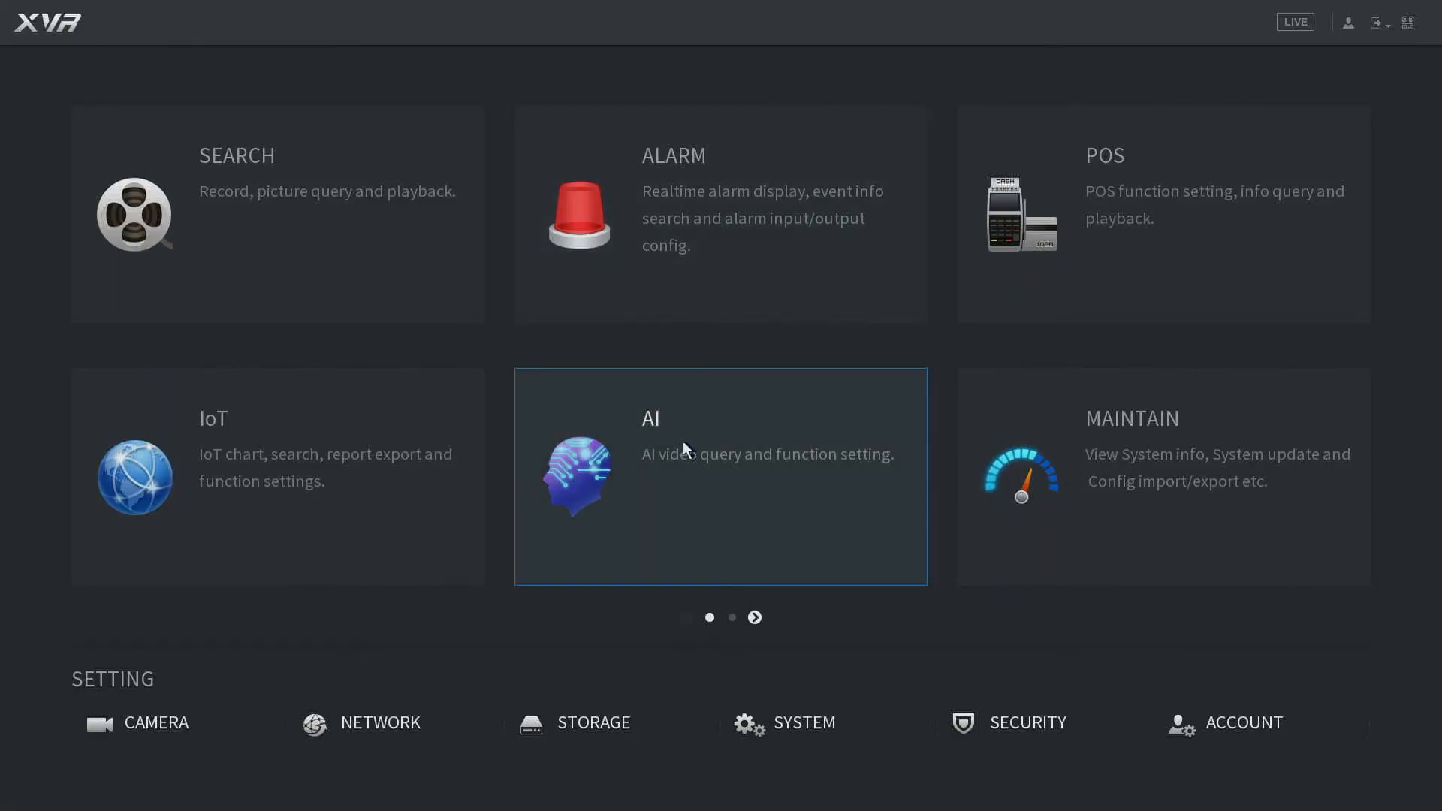
left_click(720, 476)
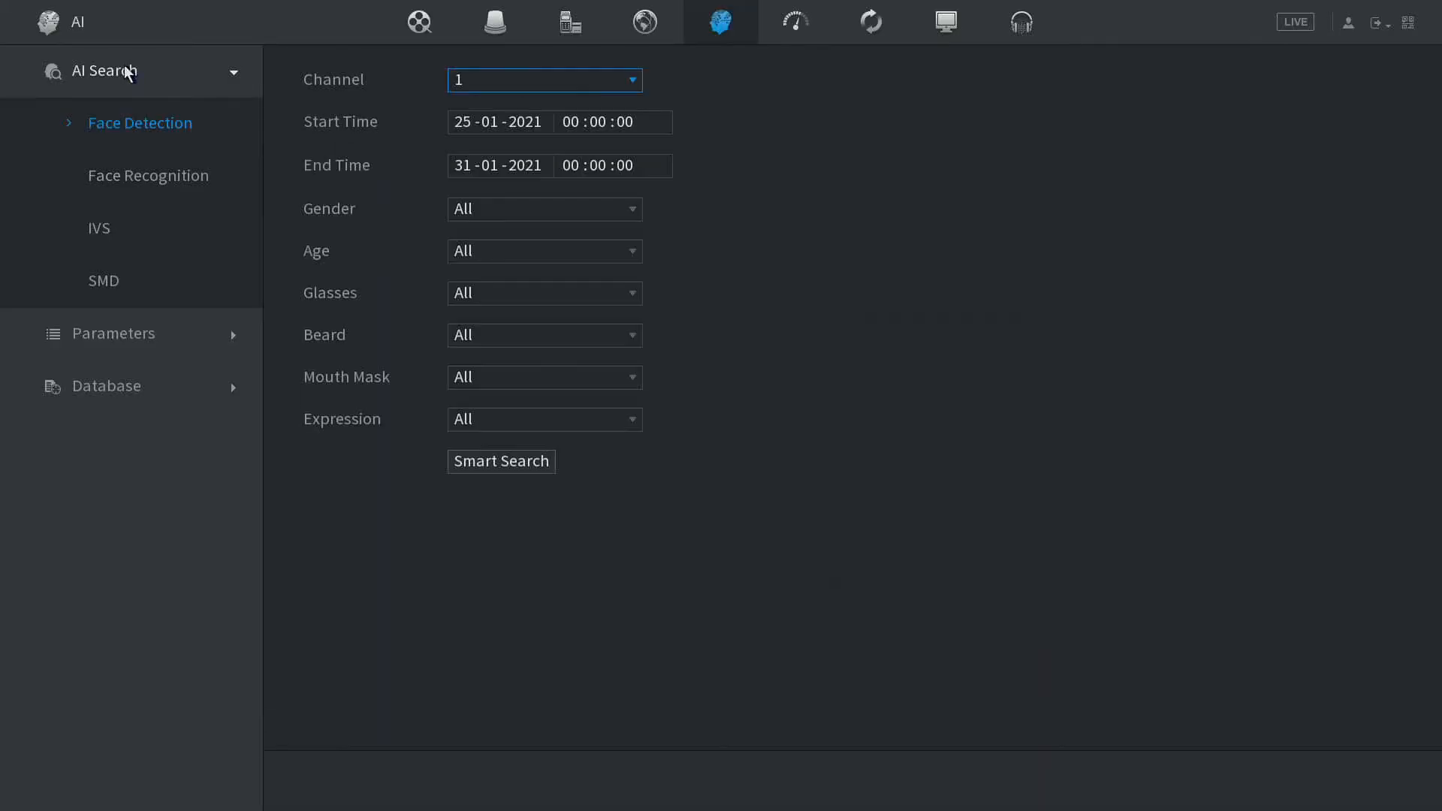
left_click(99, 229)
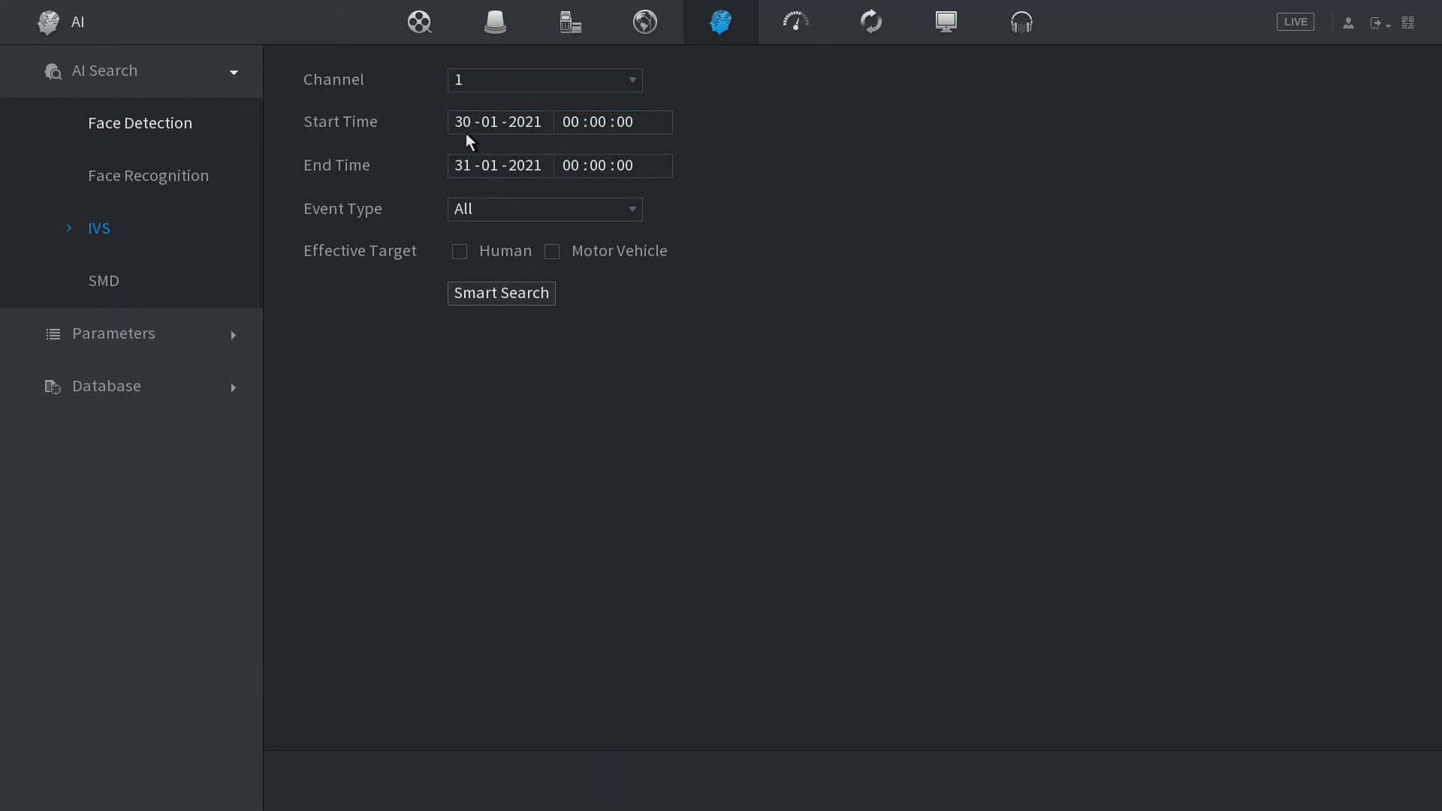
left_click(459, 251)
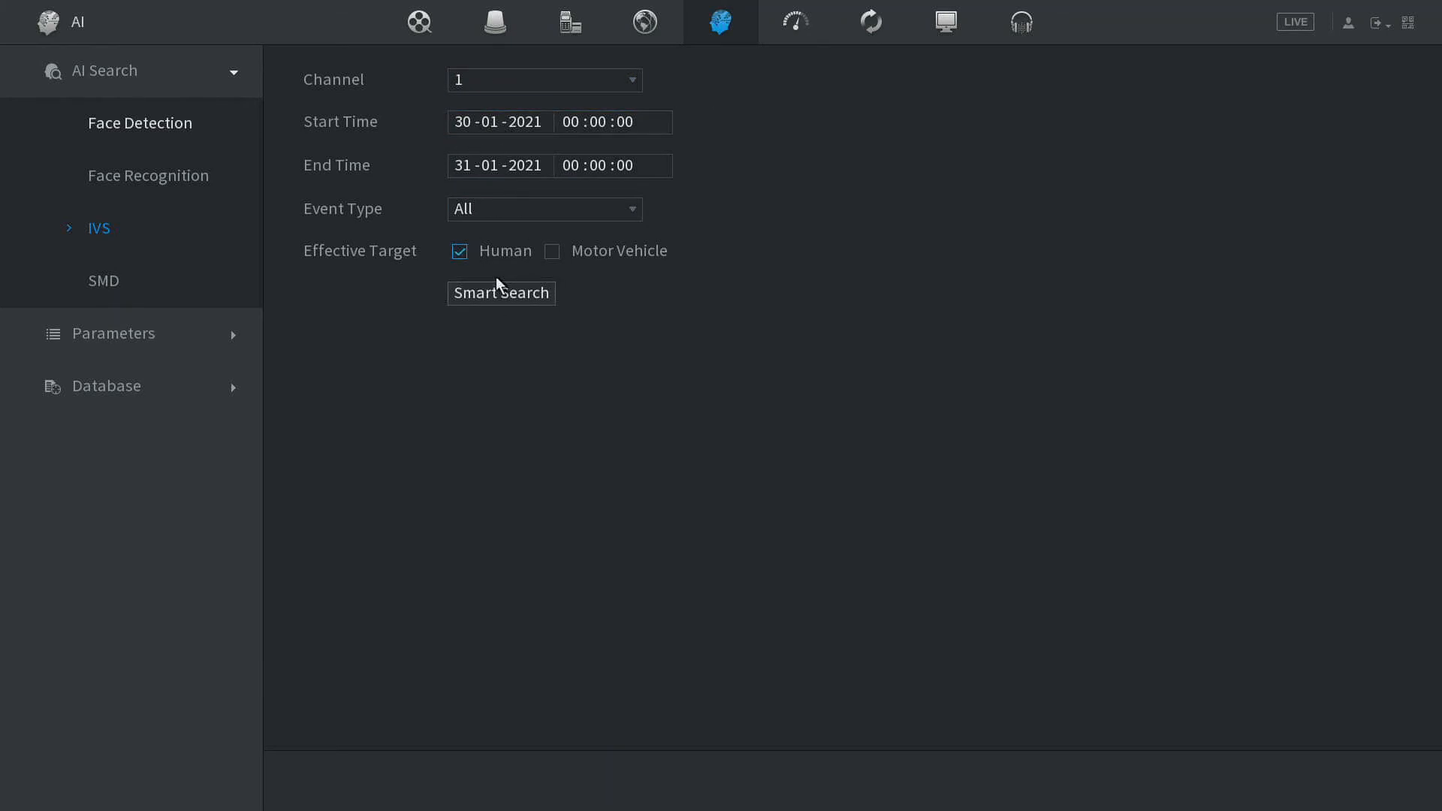
mouse_move(476, 445)
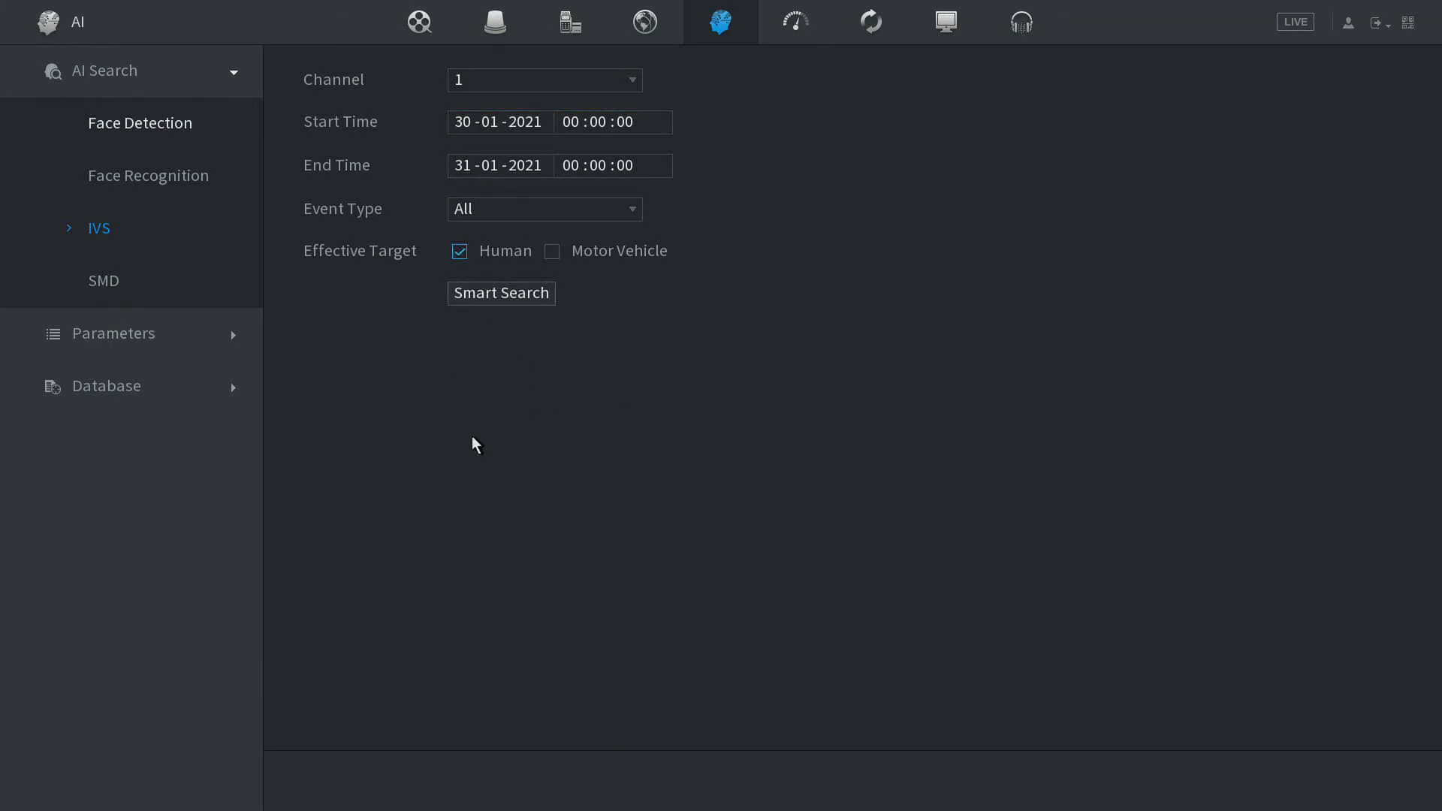
mouse_move(568, 457)
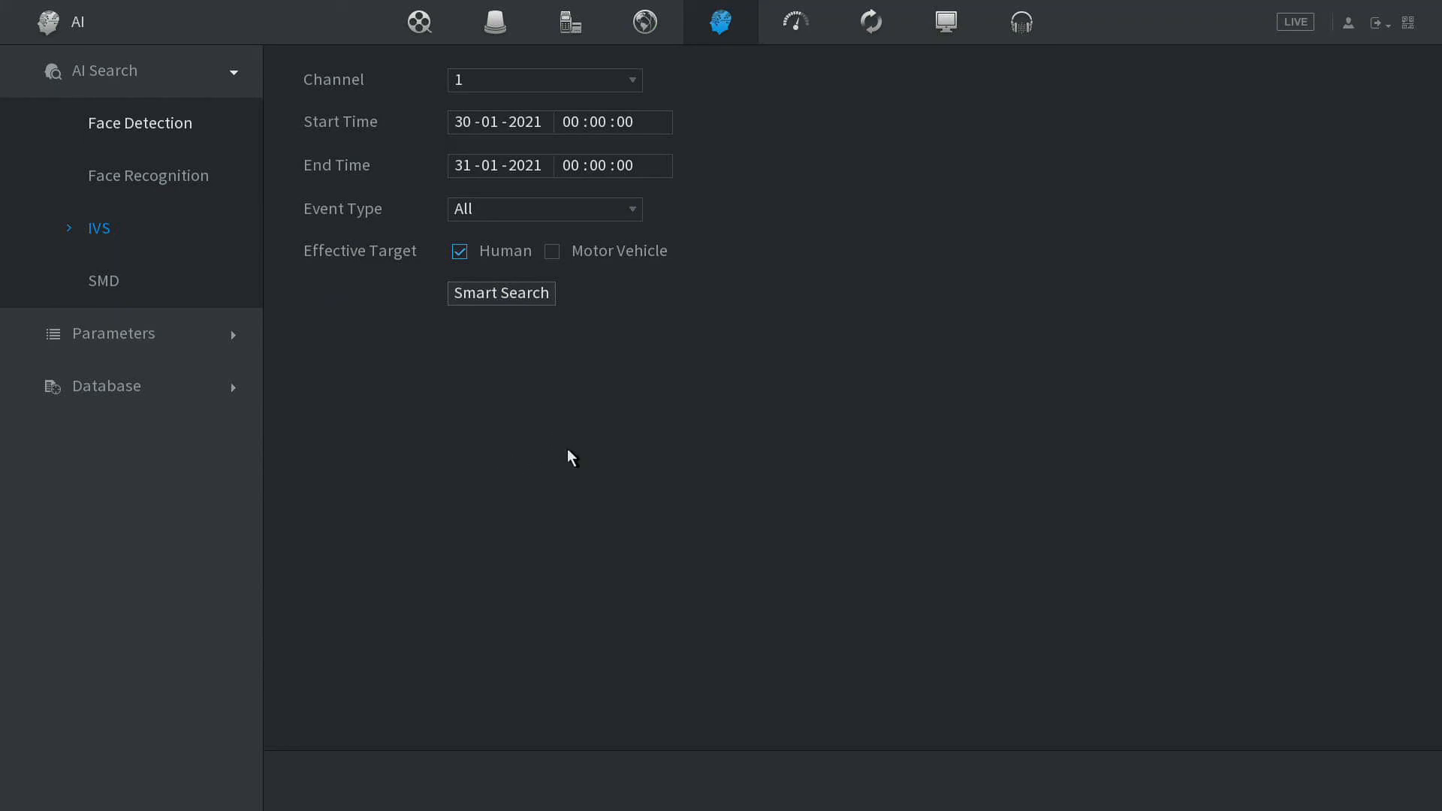